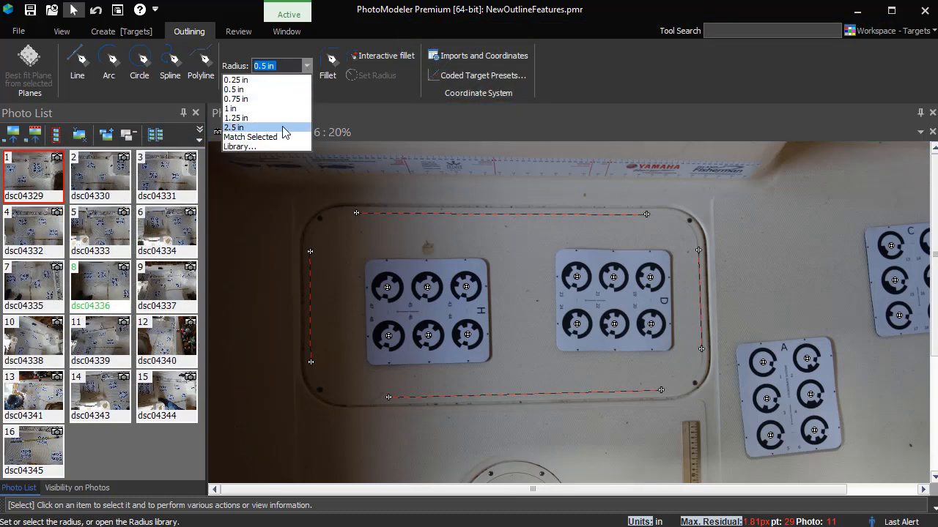
Step: Join the hatch outline pieces with 2.5 in fillet corners and select the connected outline
{"action": "left_click", "coordinate": [233, 127]}
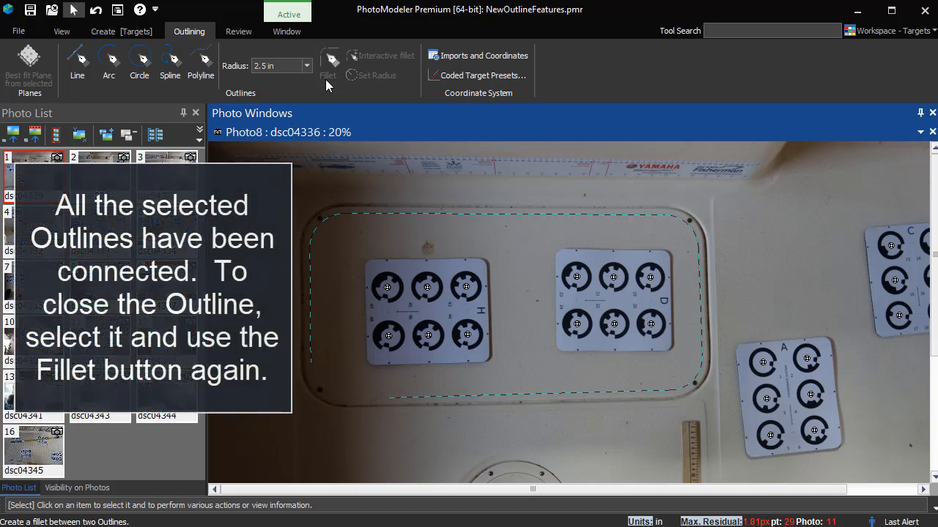
{"action": "mouse_move", "coordinate": [517, 399]}
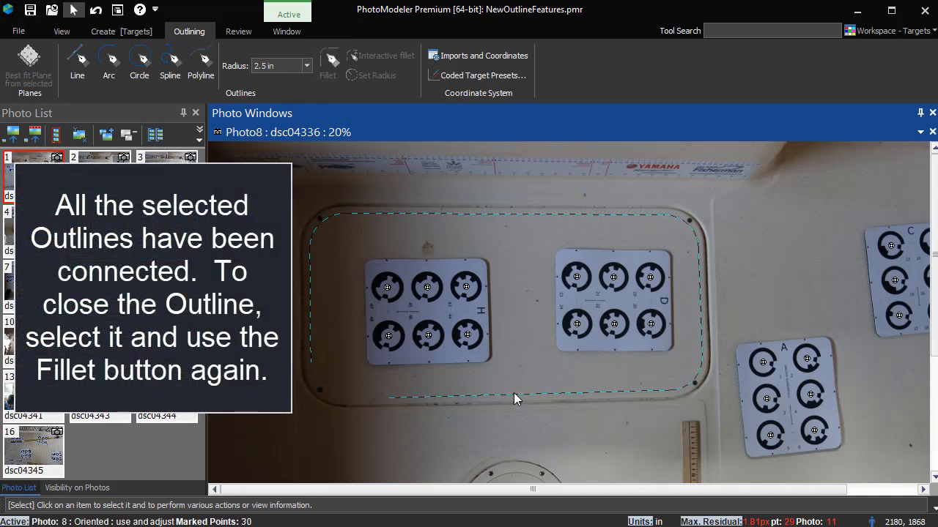
{"action": "left_click", "coordinate": [328, 66]}
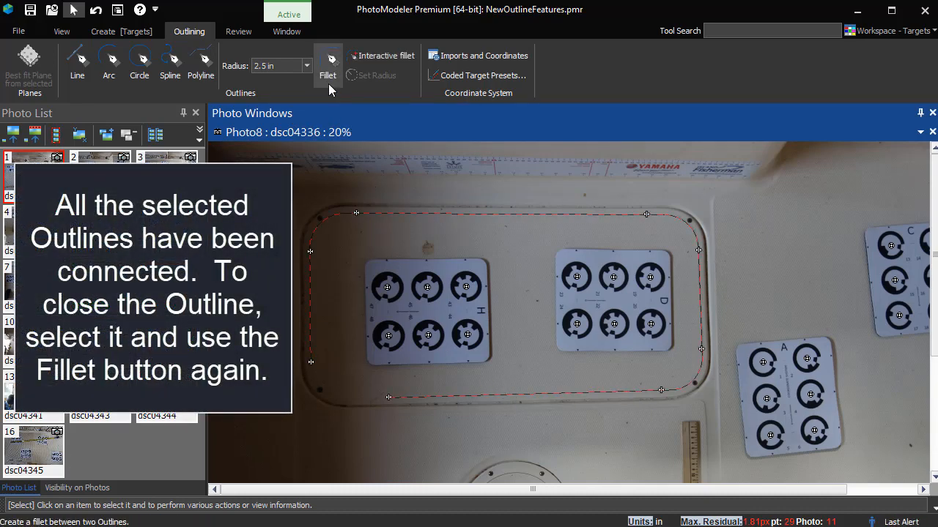
Step: Fillet the last open corner so the hatch outline becomes one closed eight-part loop
{"action": "left_click", "coordinate": [326, 66]}
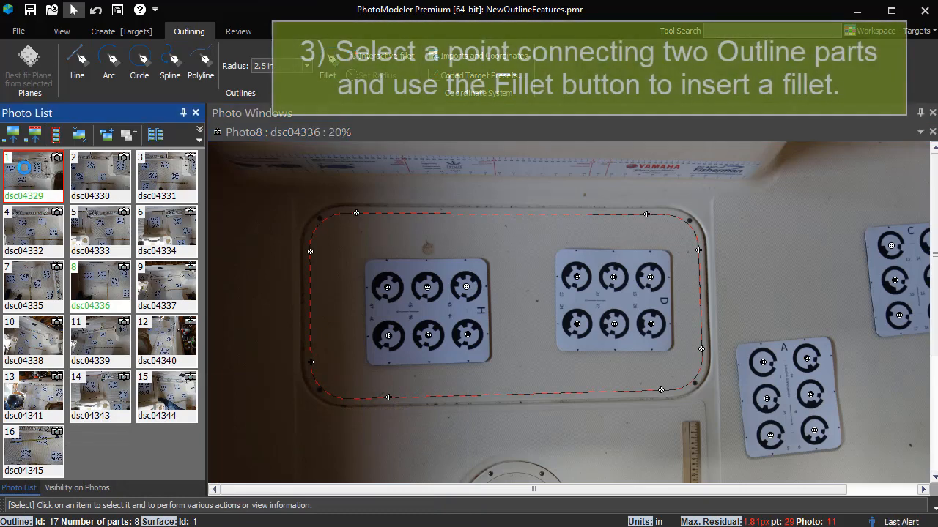
Step: Open photo dsc04329 beside dsc04336 and set the fillet radius to 1 in
{"action": "double_click", "coordinate": [33, 176]}
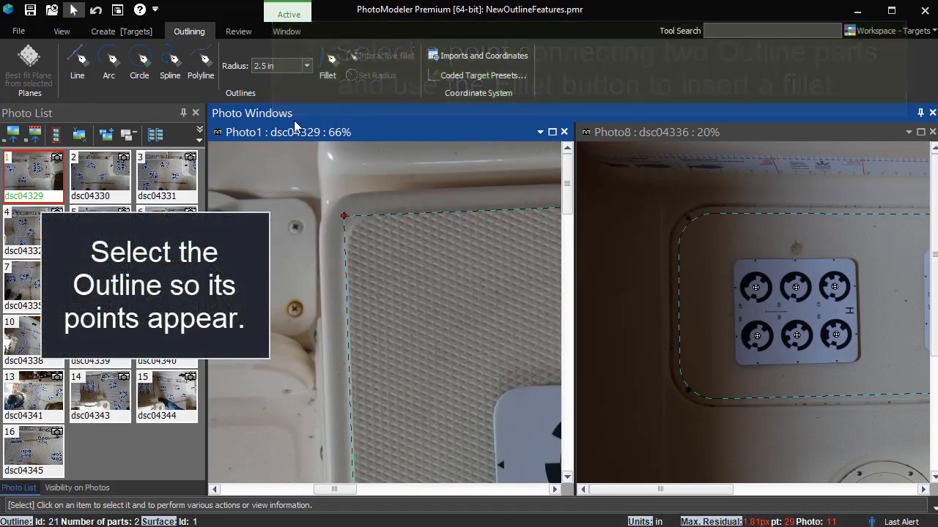
{"action": "left_click", "coordinate": [306, 65]}
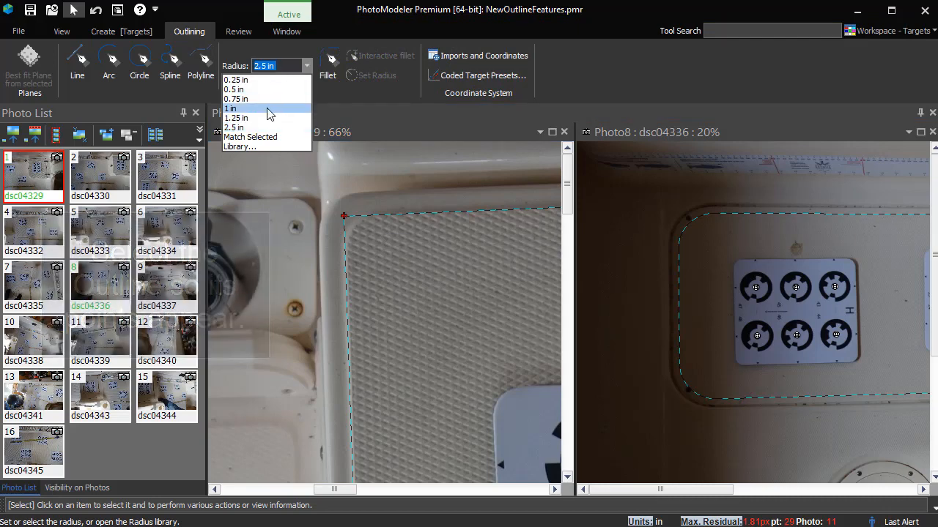
{"action": "left_click", "coordinate": [231, 109]}
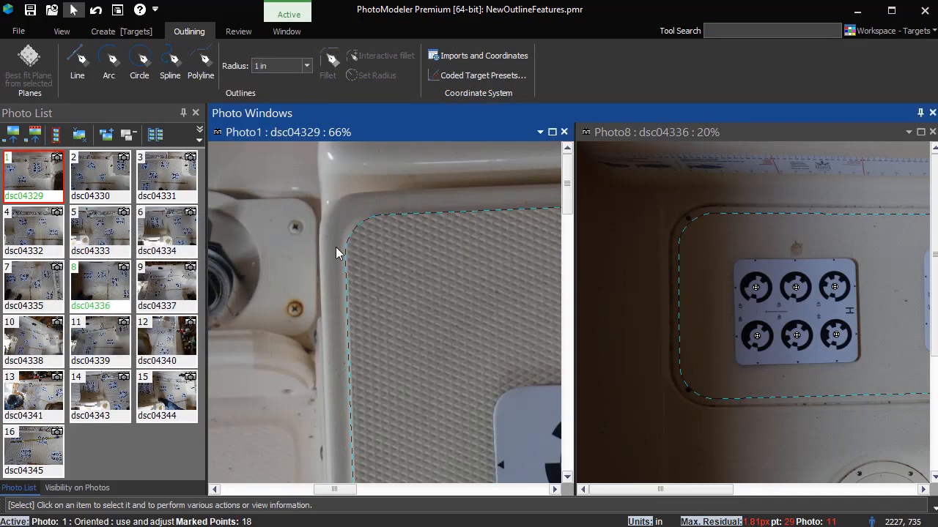